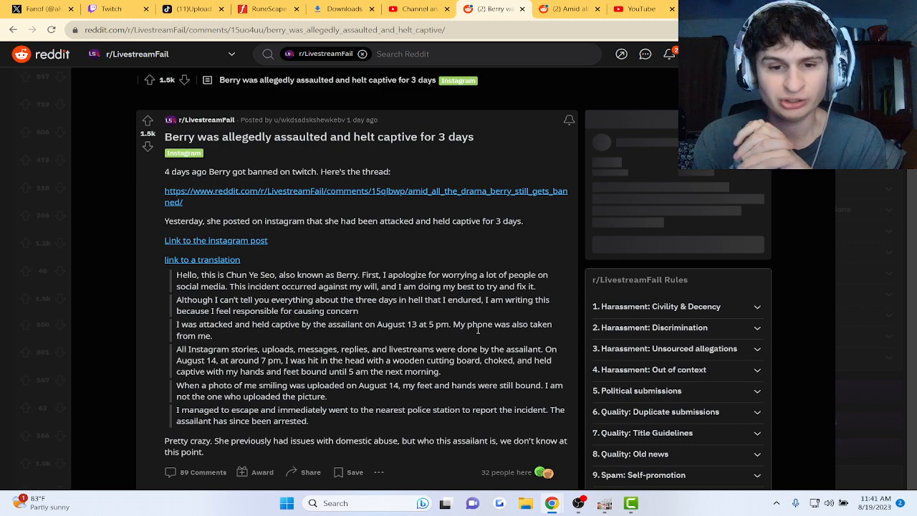
mouse_move(381, 242)
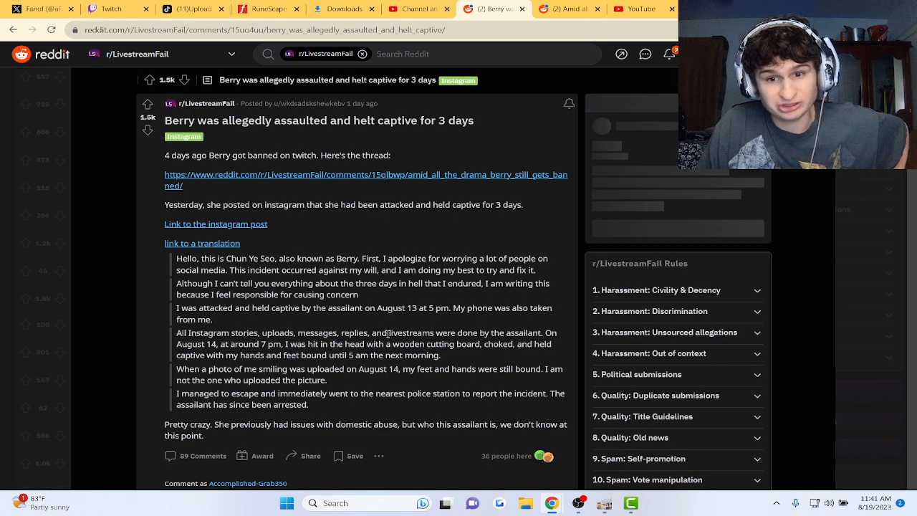
scroll("down", 3)
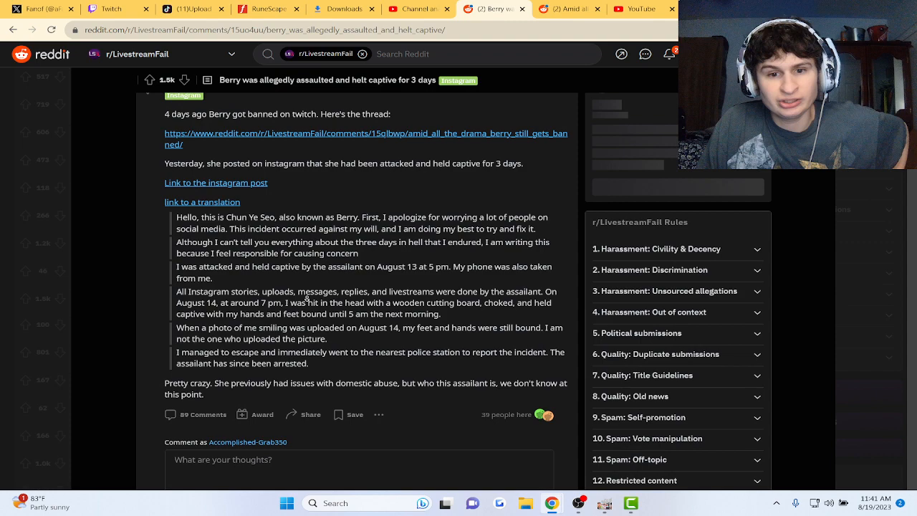
scroll("down", 3)
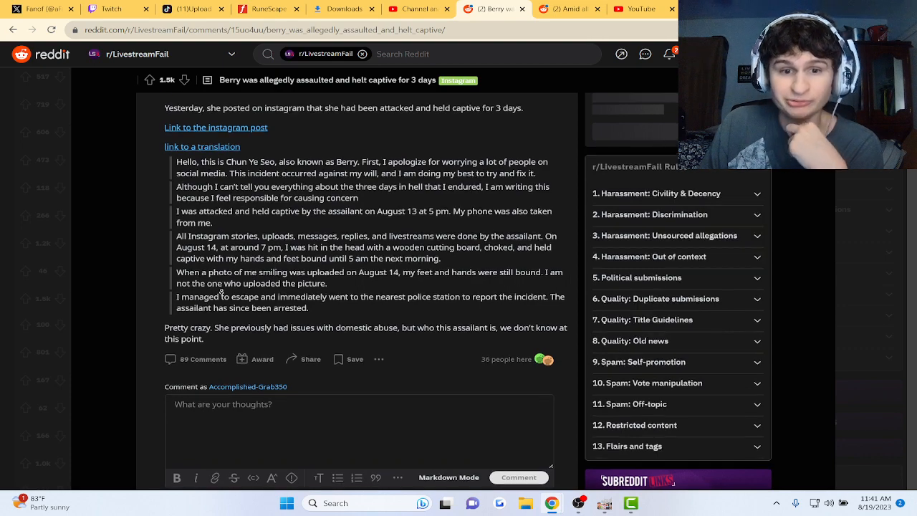
scroll("down", 3)
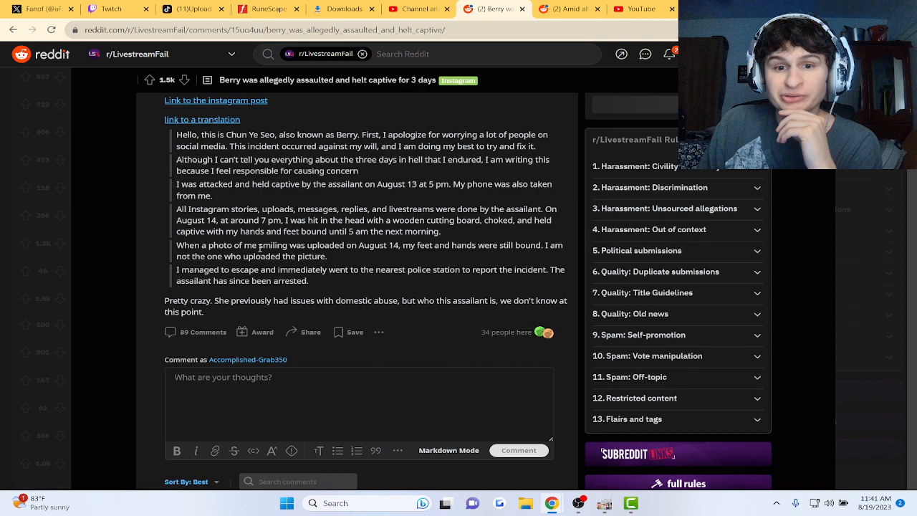
scroll("down", 3)
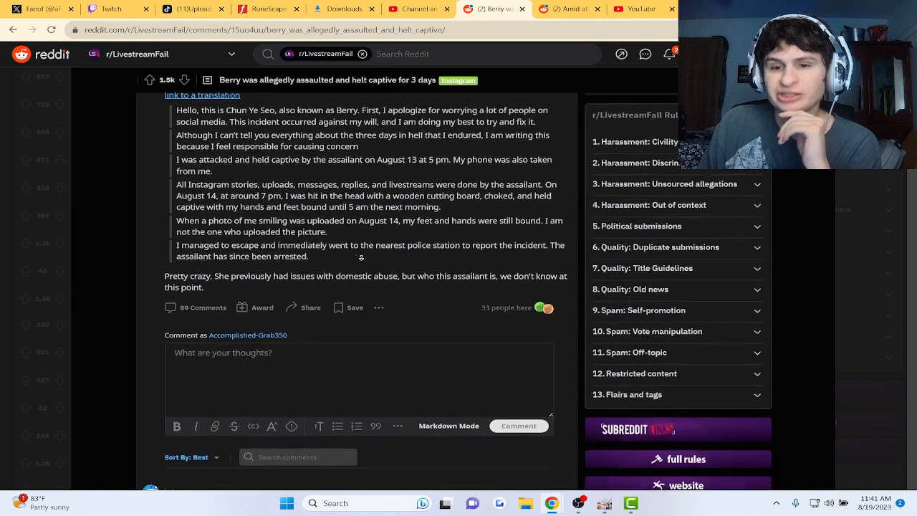
scroll("down", 3)
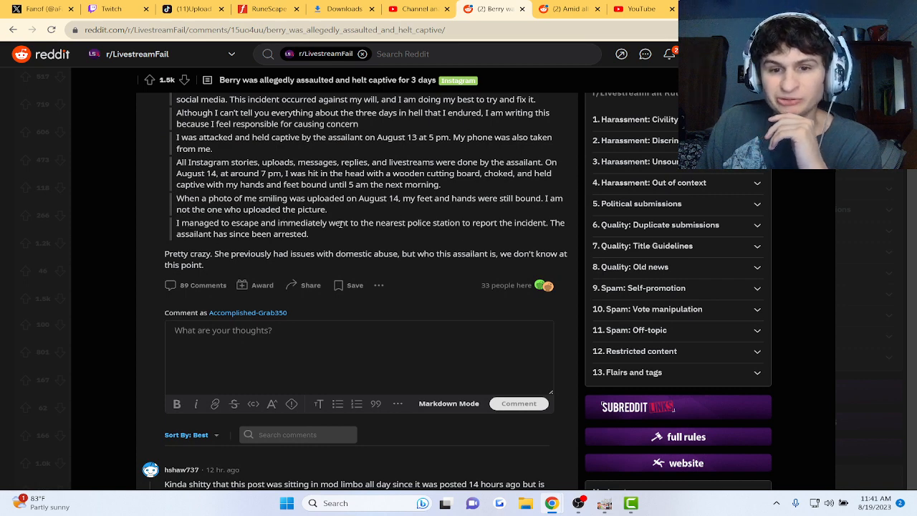
mouse_move(390, 235)
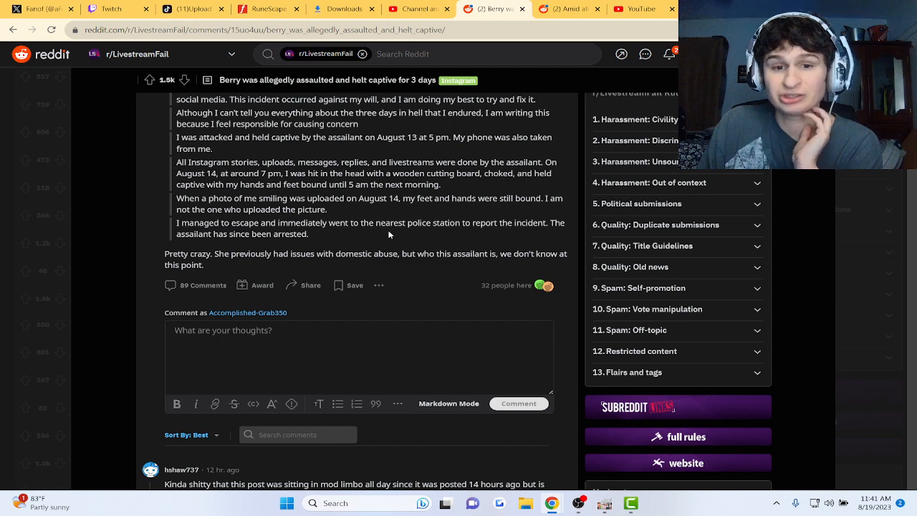
scroll("down", 3)
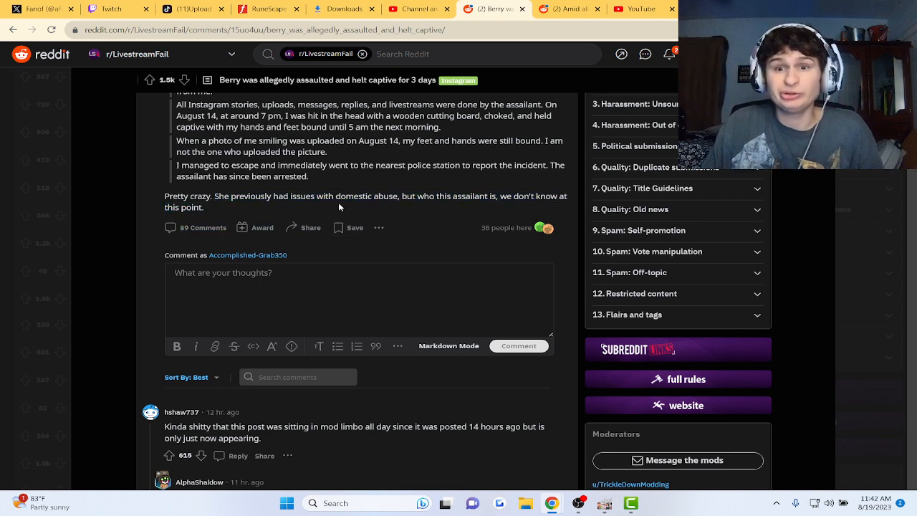
scroll("down", 3)
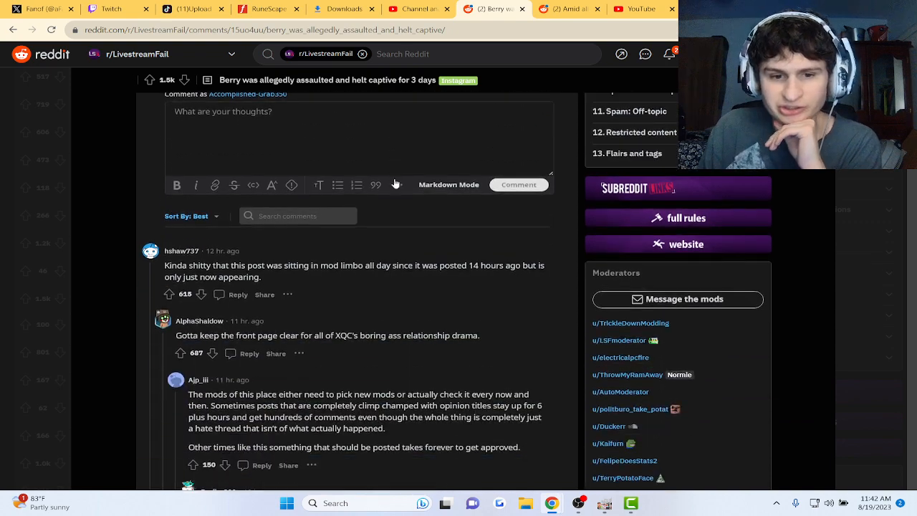
scroll("down", 3)
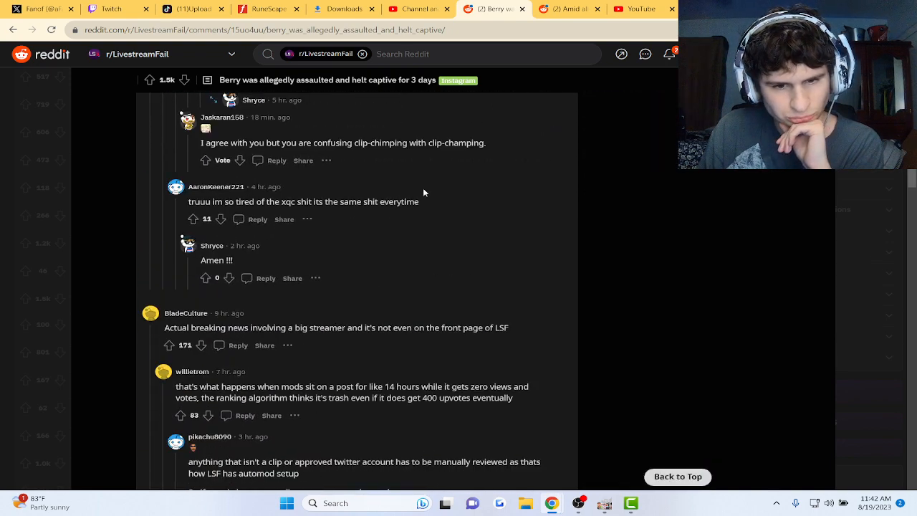
scroll("down", 3)
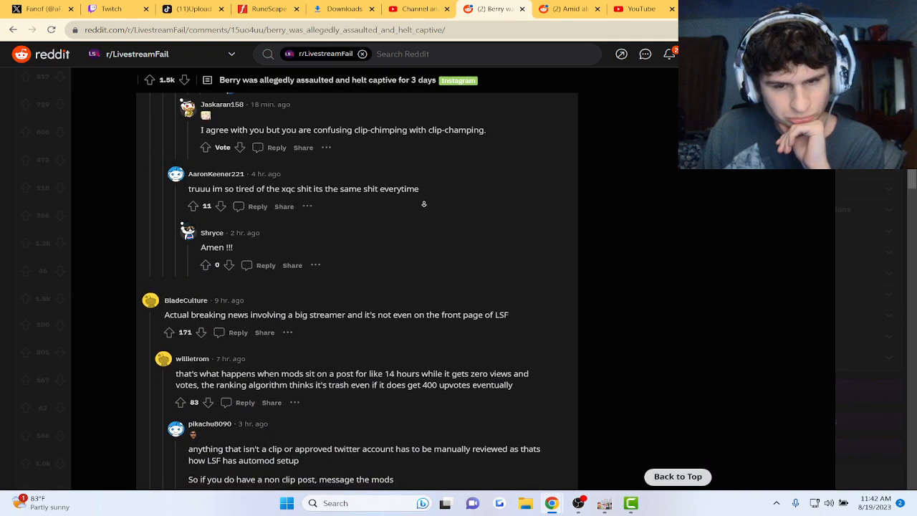
scroll("down", 3)
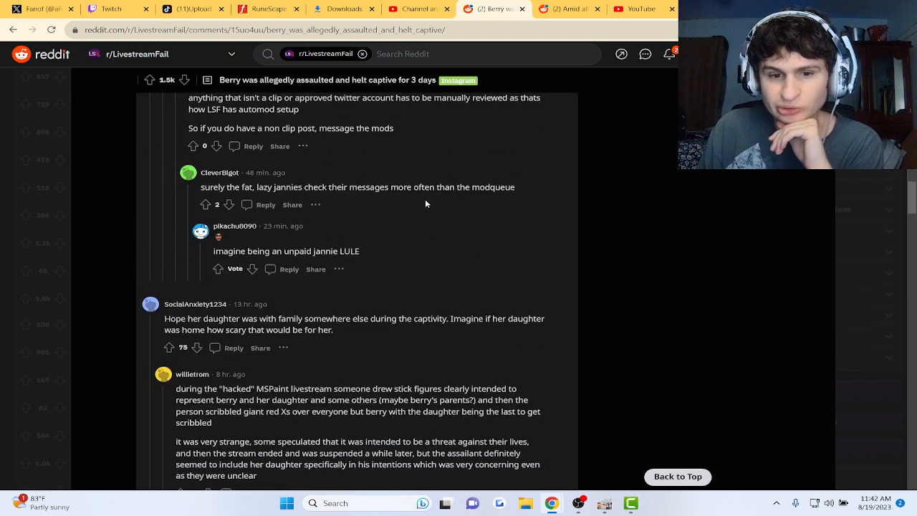
scroll("down", 3)
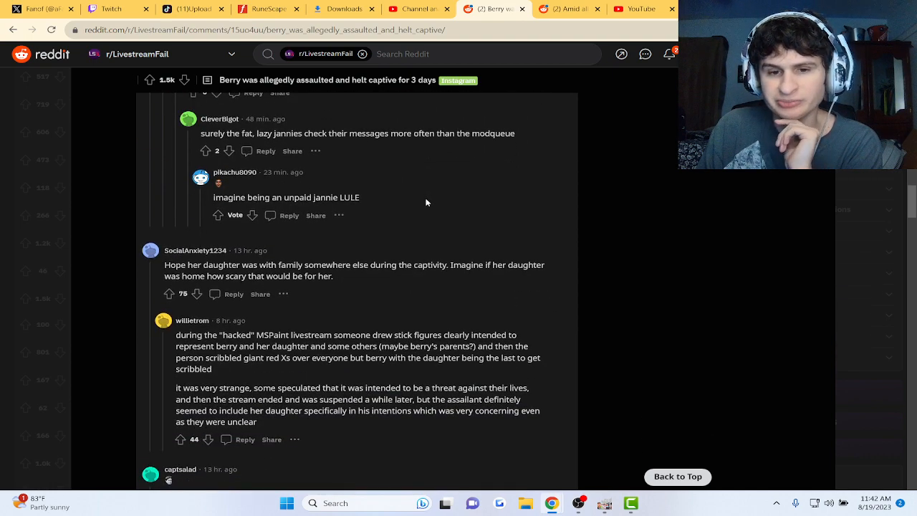
scroll("down", 3)
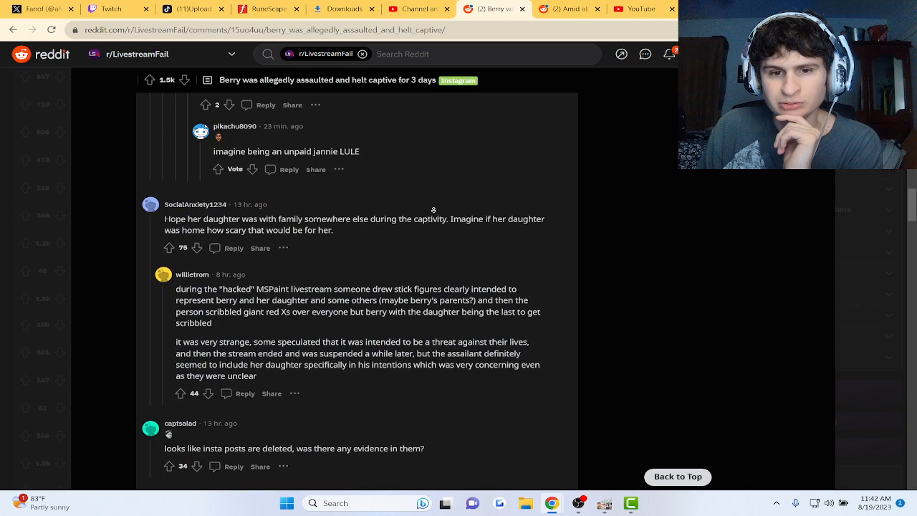
scroll("down", 3)
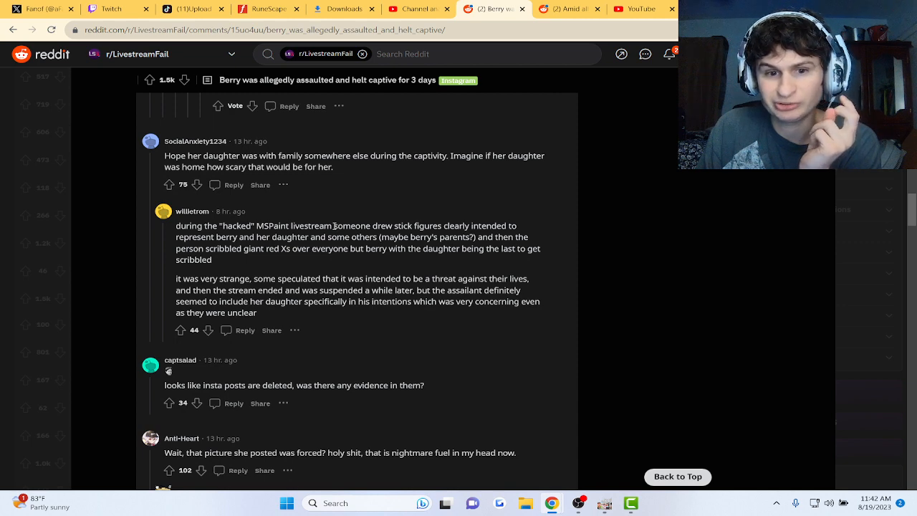
scroll("down", 3)
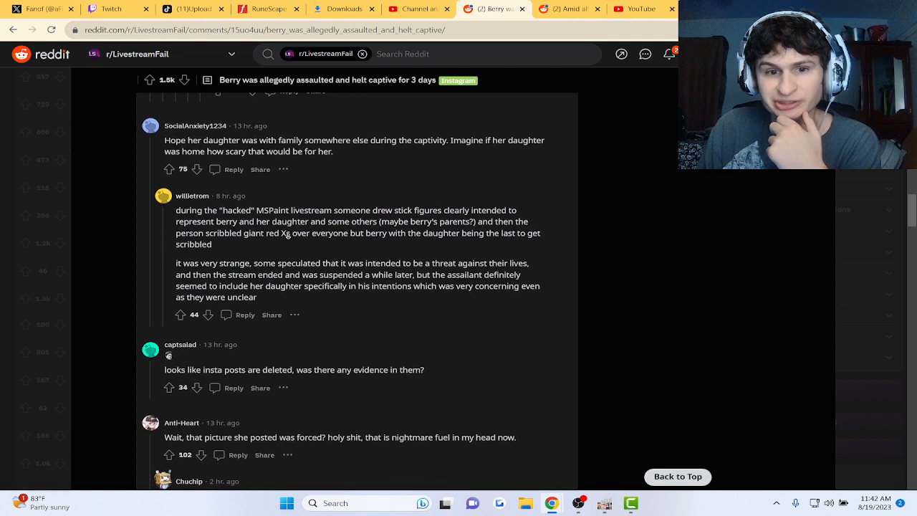
scroll("down", 3)
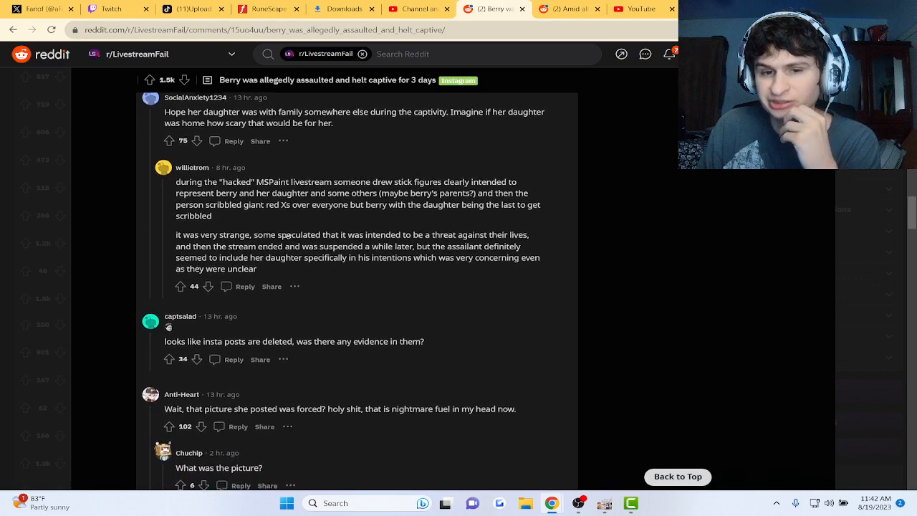
scroll("down", 3)
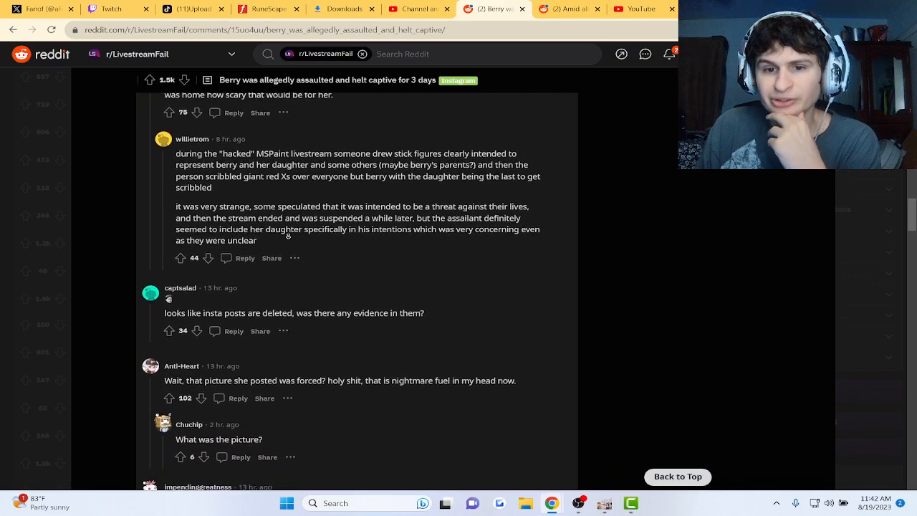
scroll("down", 3)
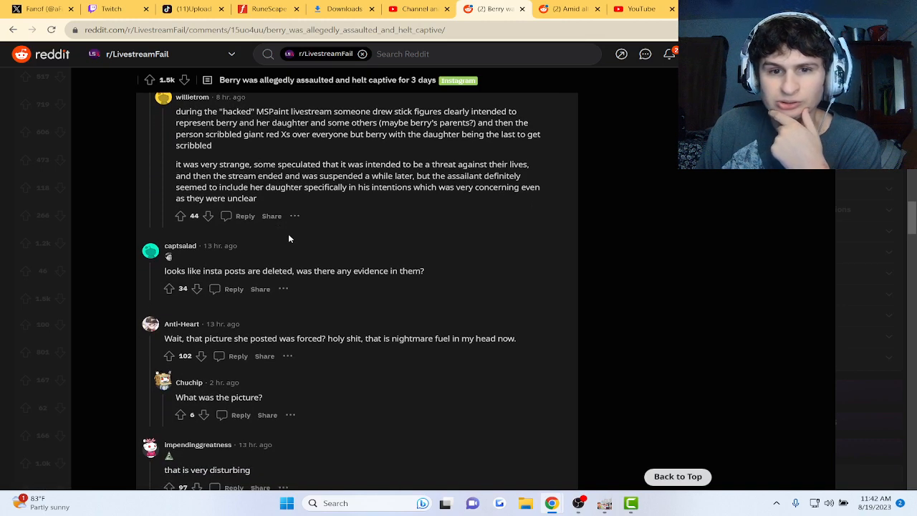
mouse_move(238, 158)
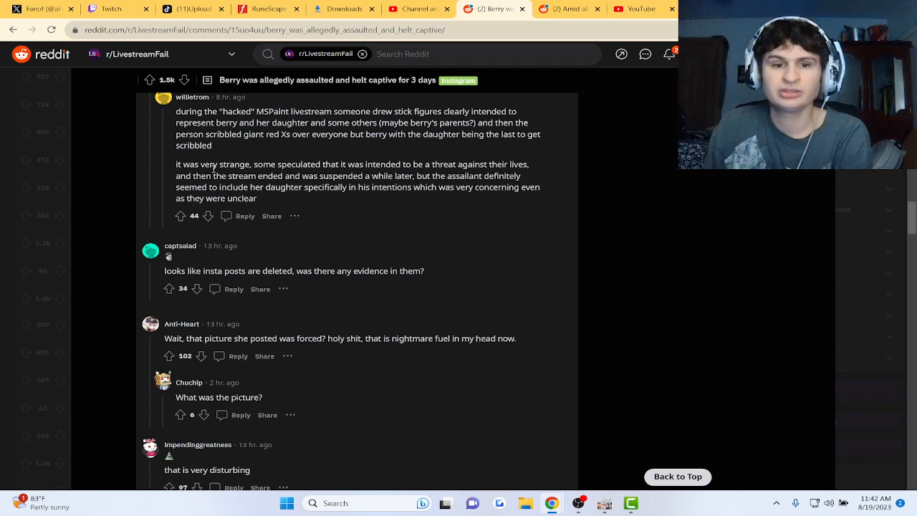
scroll("down", 3)
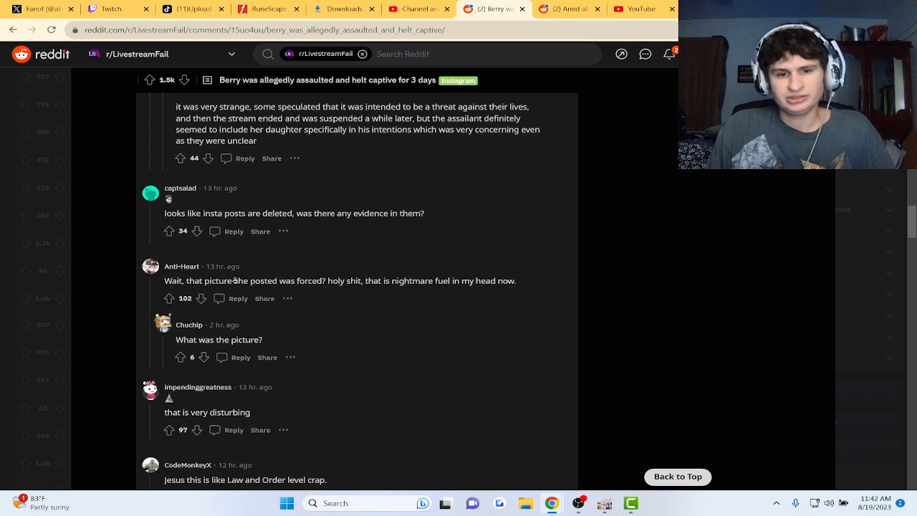
scroll("down", 3)
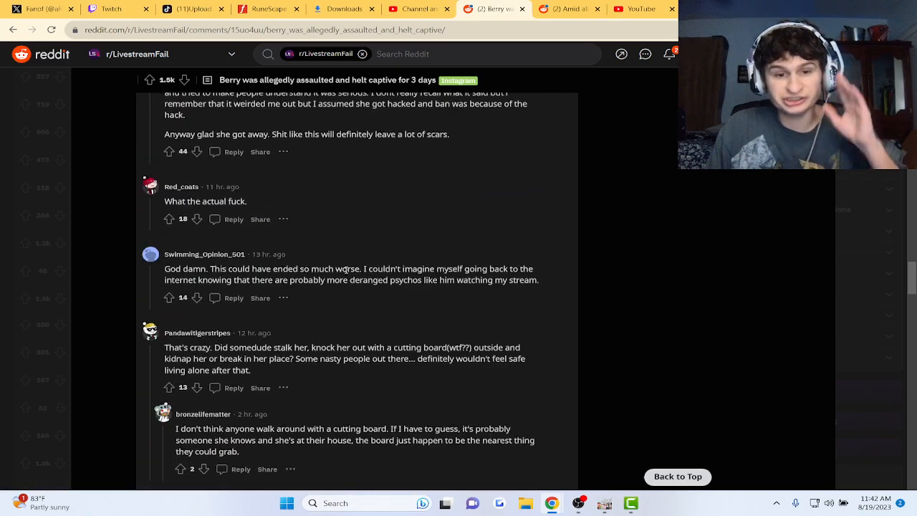
scroll("down", 3)
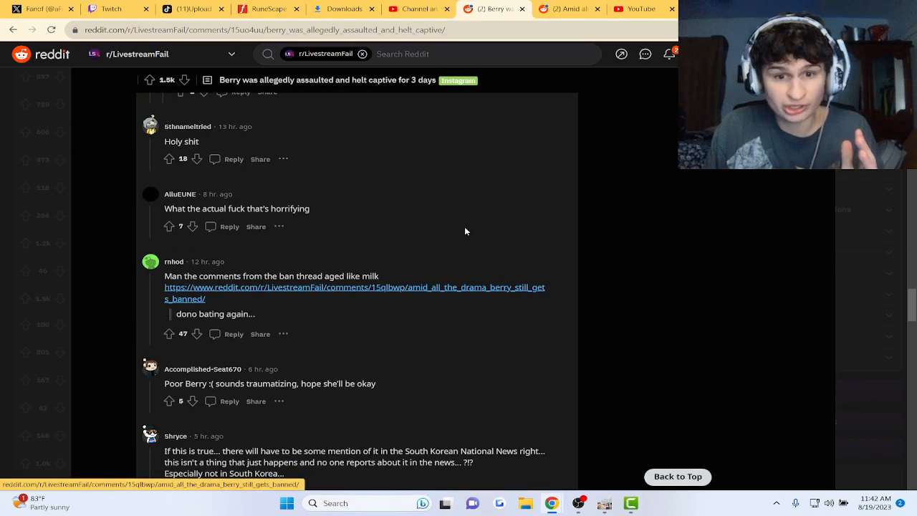
scroll("down", 3)
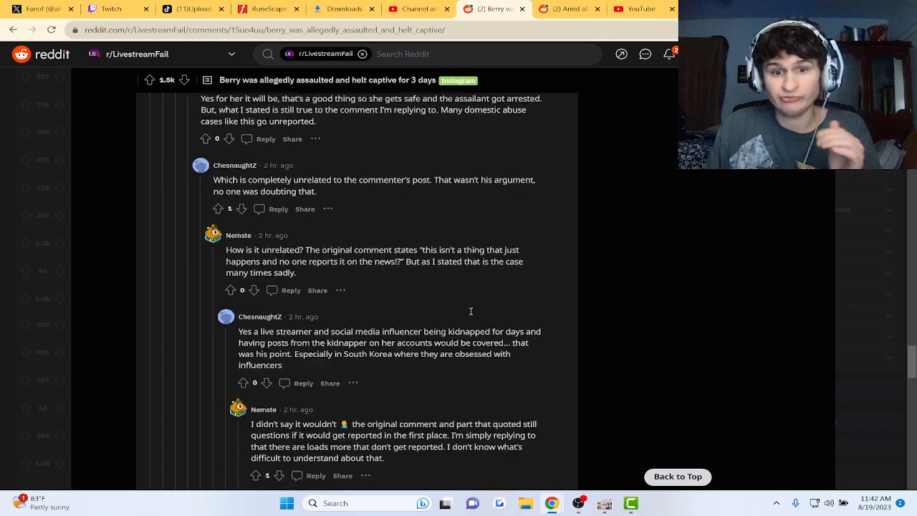
scroll("down", 3)
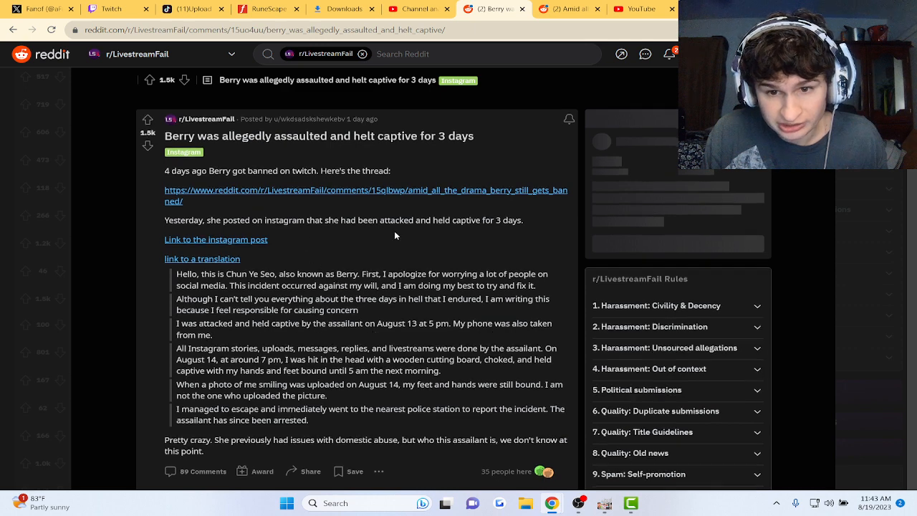
mouse_move(493, 257)
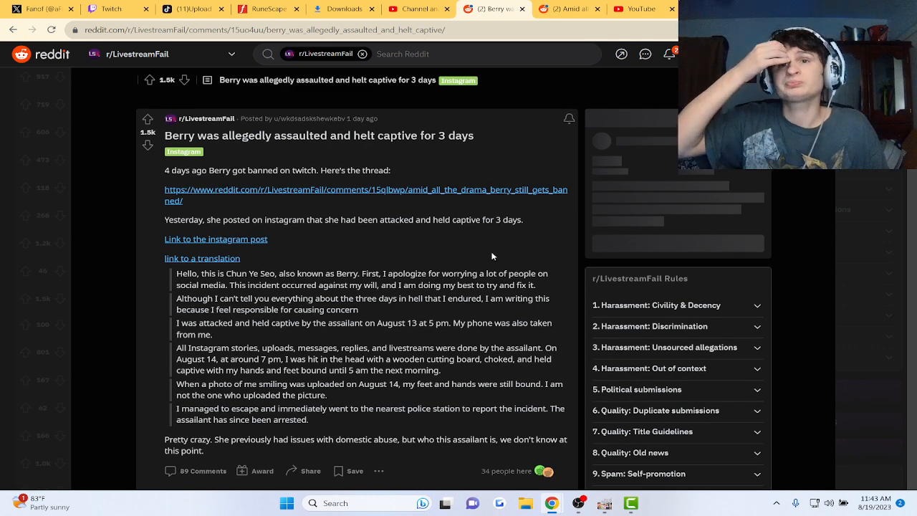